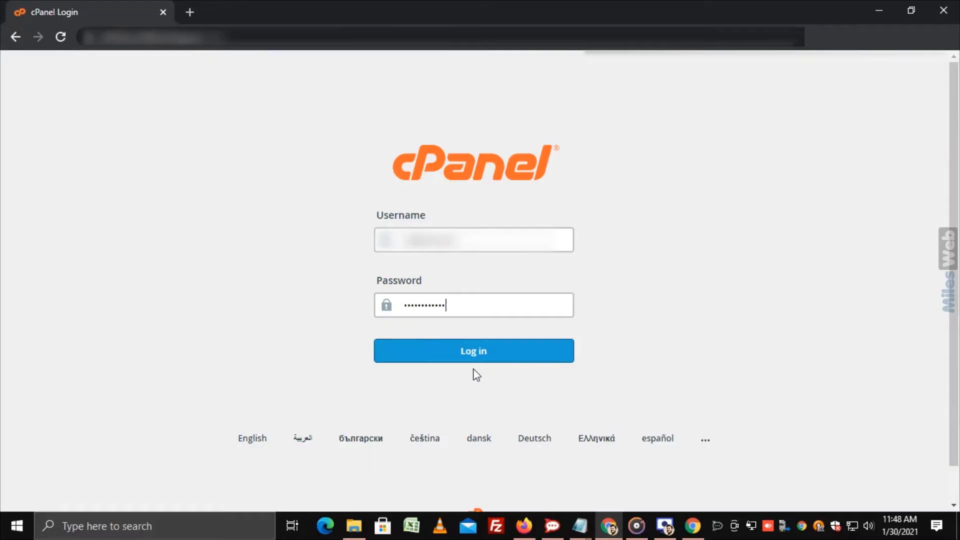
- Log in to cPanel and launch File Manager from the Files section
{"action": "left_click", "coordinate": [473, 350]}
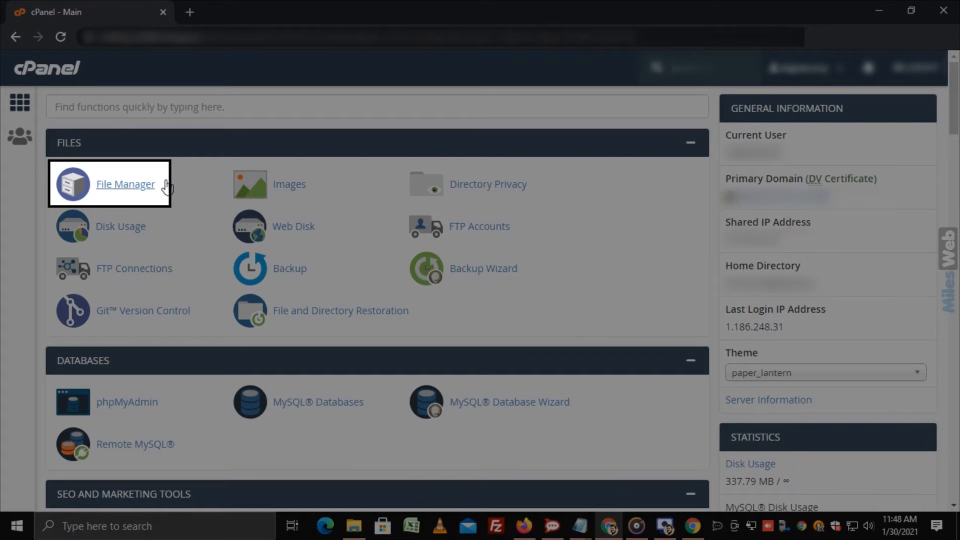
{"action": "left_click", "coordinate": [125, 184]}
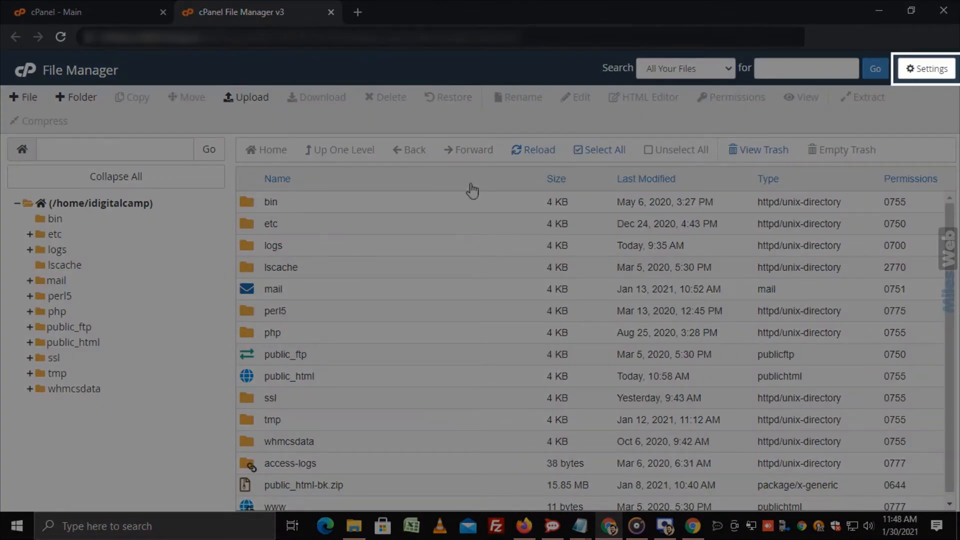
- Save File Manager settings with Web Root as default and hidden dotfiles shown
{"action": "left_click", "coordinate": [925, 68]}
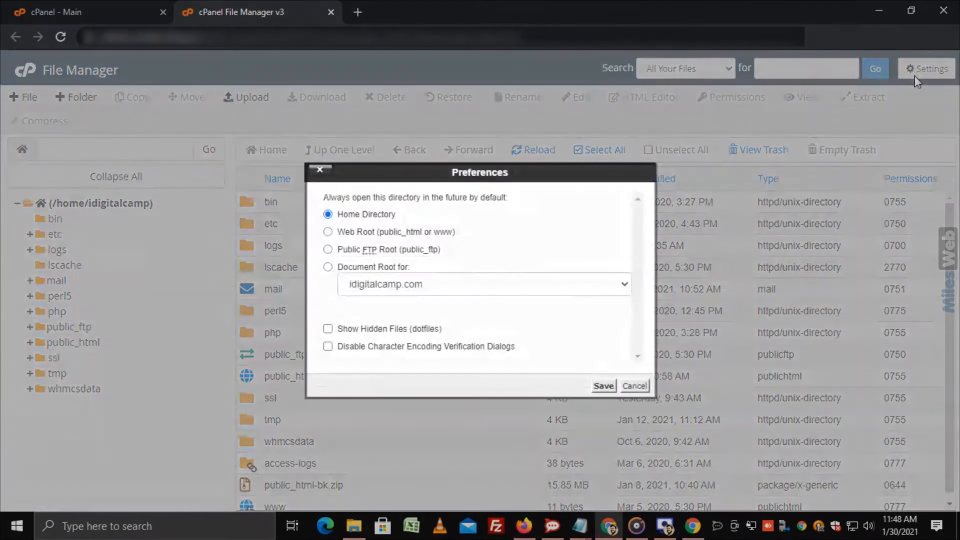
{"action": "left_click", "coordinate": [328, 232]}
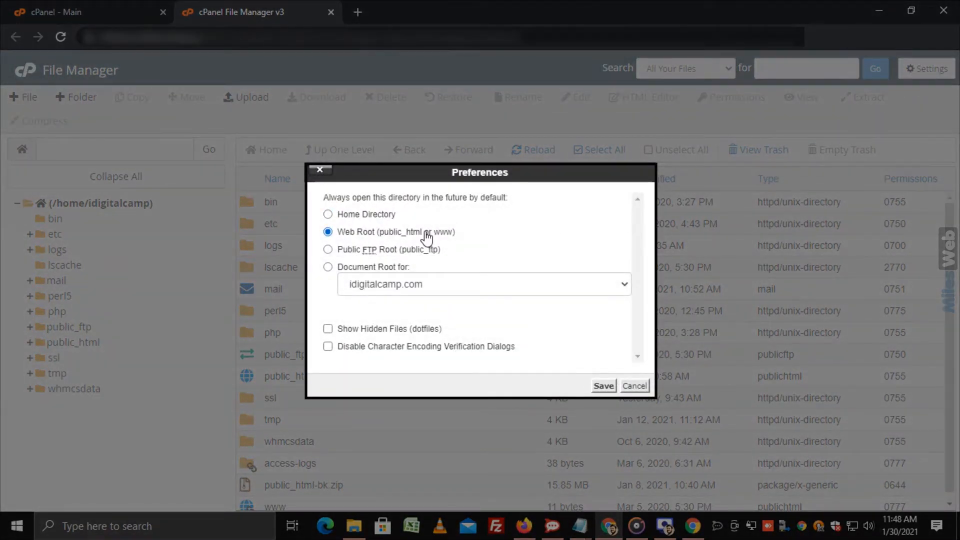
{"action": "left_click", "coordinate": [329, 329]}
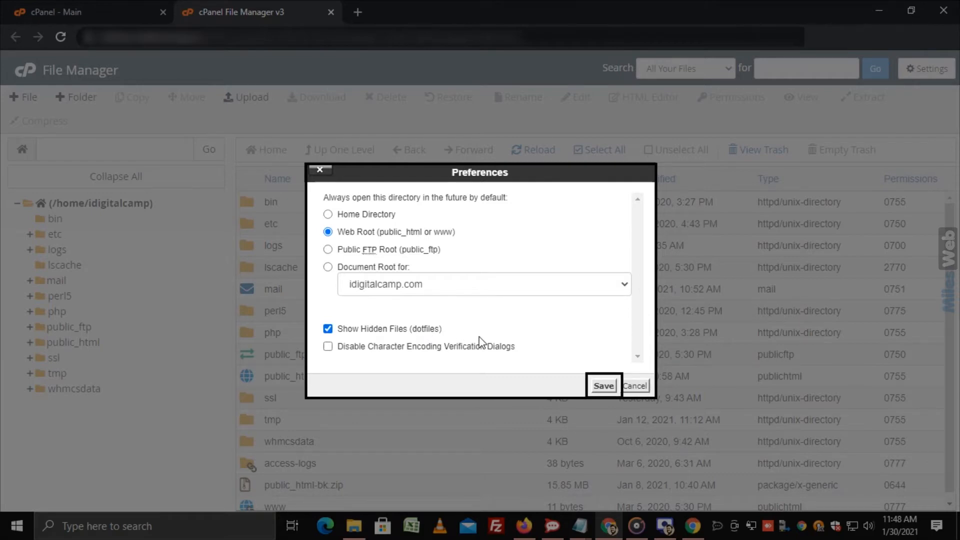
{"action": "left_click", "coordinate": [603, 386]}
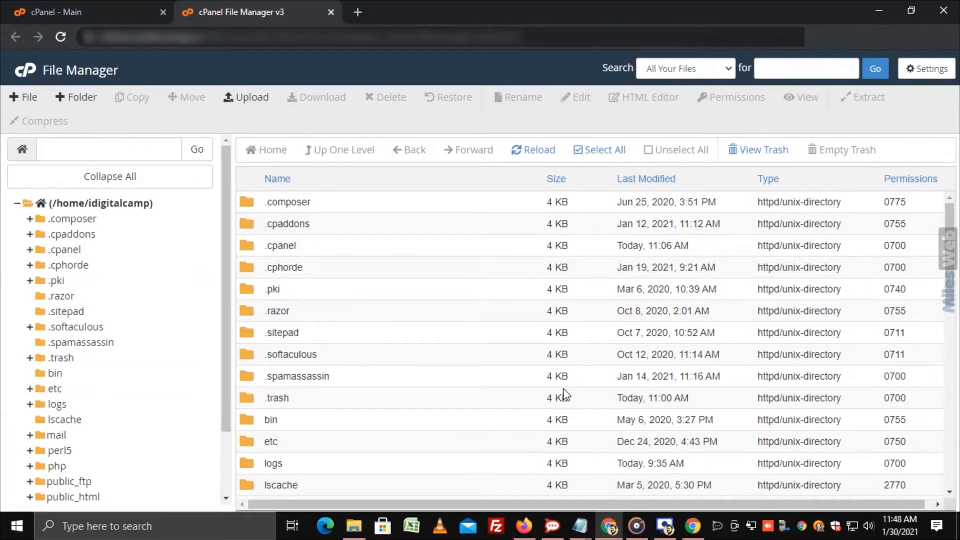
{"action": "mouse_move", "coordinate": [63, 392]}
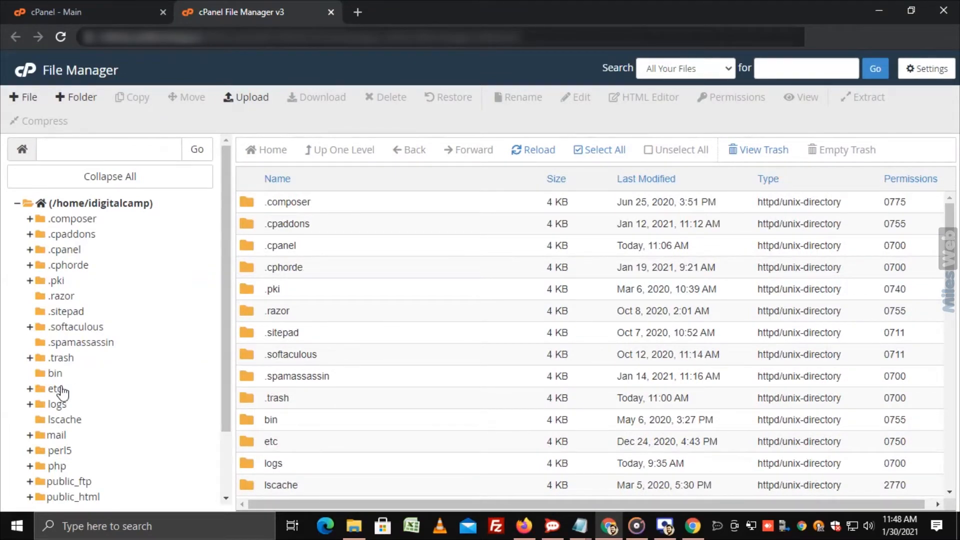
- Open the etc folder and select the idigitalcamp.com folder
{"action": "left_click", "coordinate": [59, 388]}
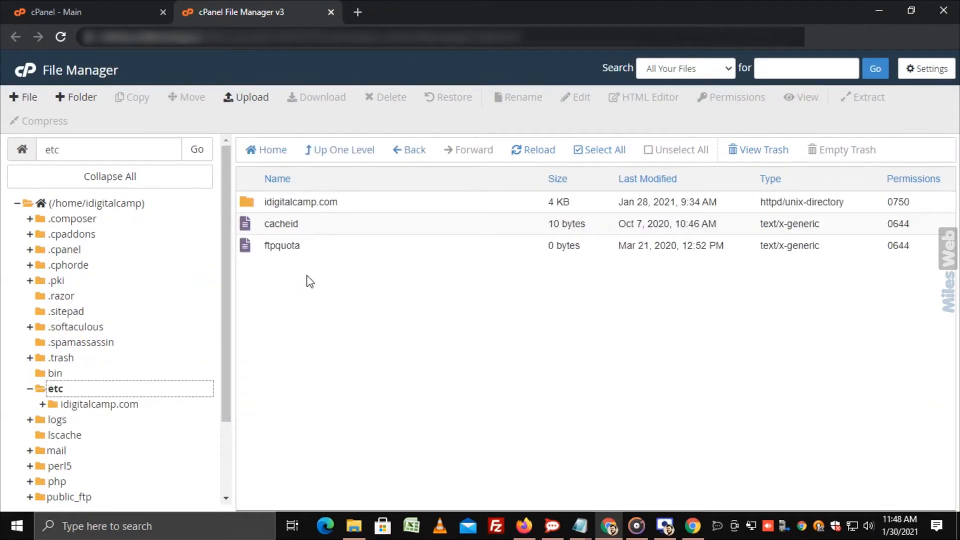
{"action": "mouse_move", "coordinate": [353, 252]}
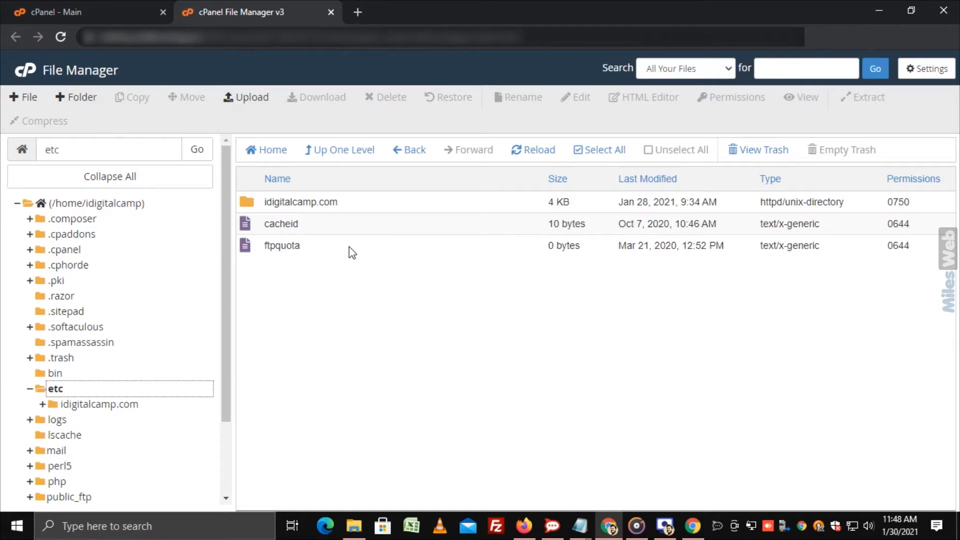
{"action": "mouse_move", "coordinate": [364, 214]}
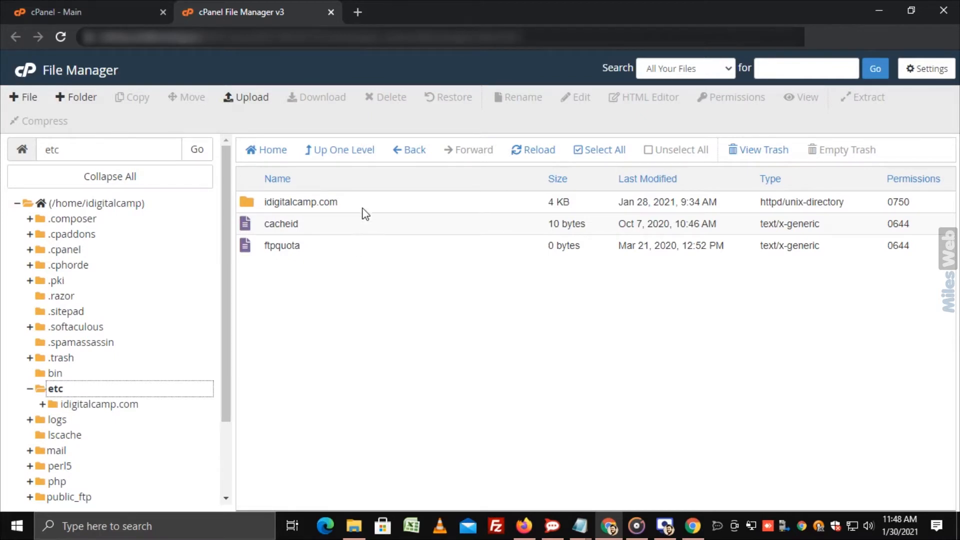
{"action": "left_click", "coordinate": [300, 201]}
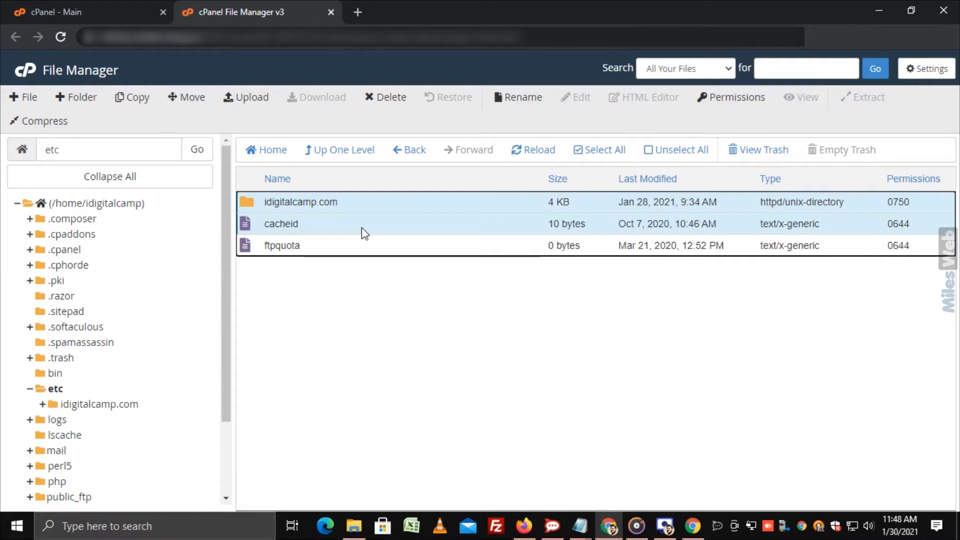
- Choose Copy from the right-click menu for idigitalcamp.com and cacheid
{"action": "right_click", "coordinate": [280, 224]}
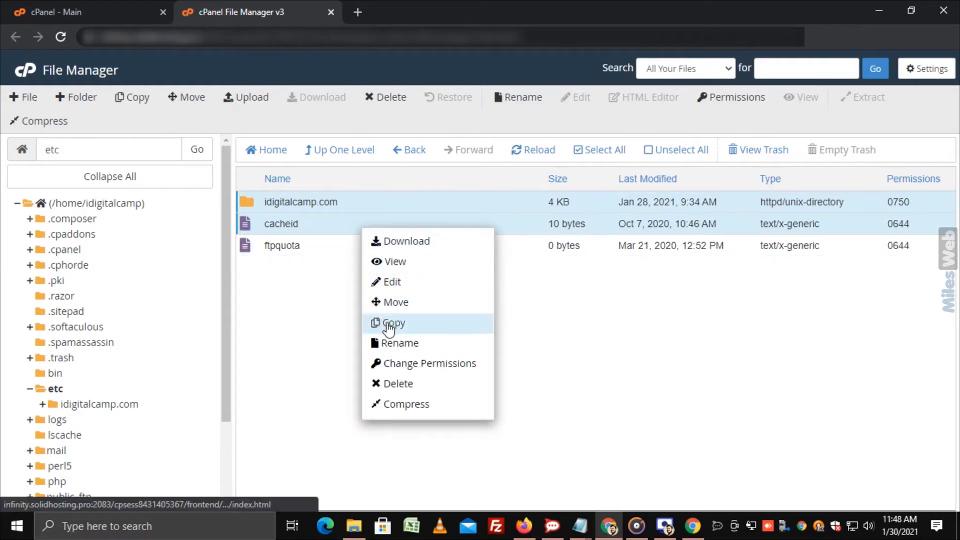
{"action": "left_click", "coordinate": [393, 323]}
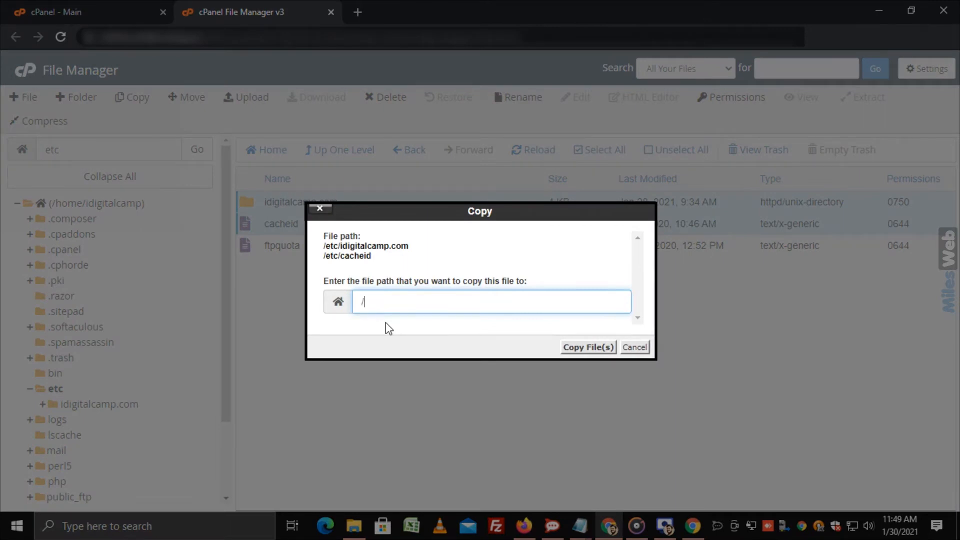
- Enter home/idigitalcamp/public_html/temporary as the copy destination path
{"action": "type", "text": "home/"}
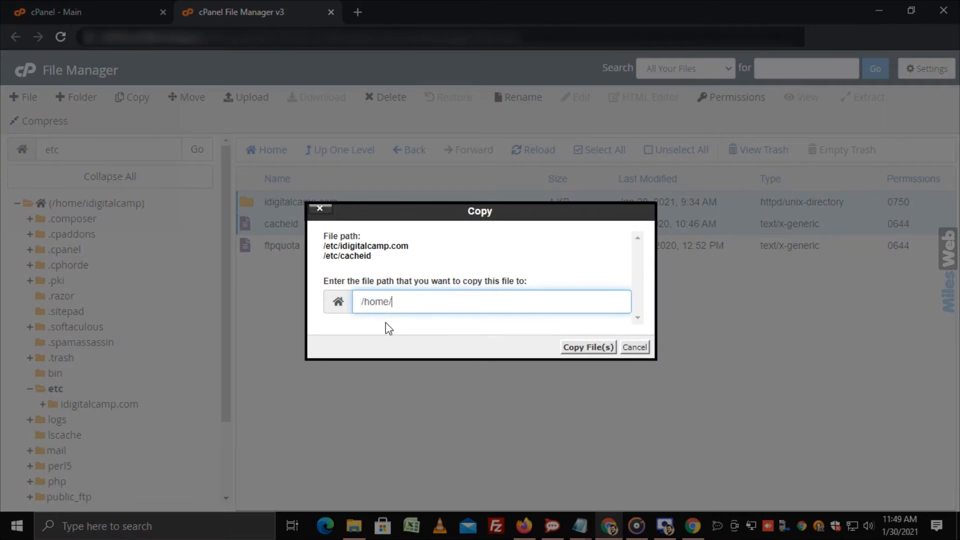
{"action": "type", "text": "idigitalcamp"}
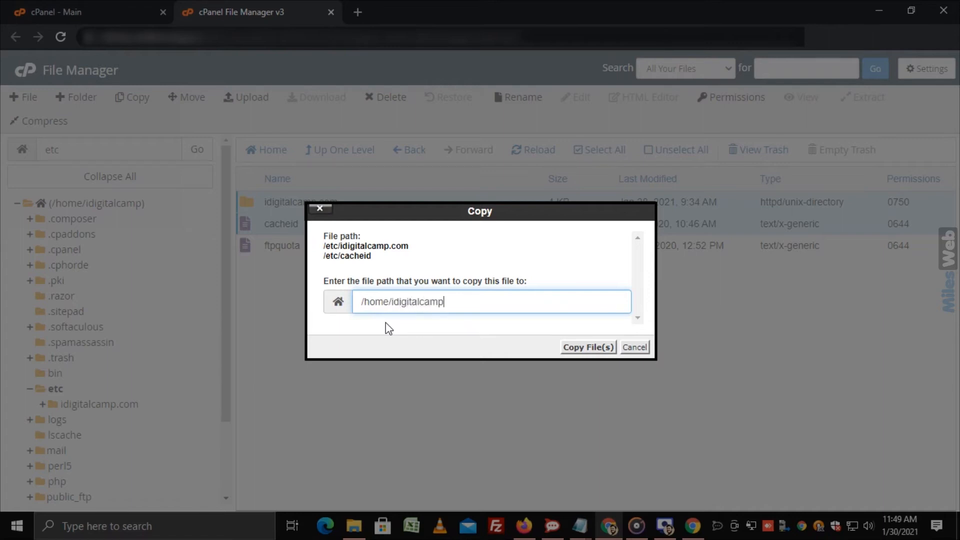
{"action": "type", "text": "/public"}
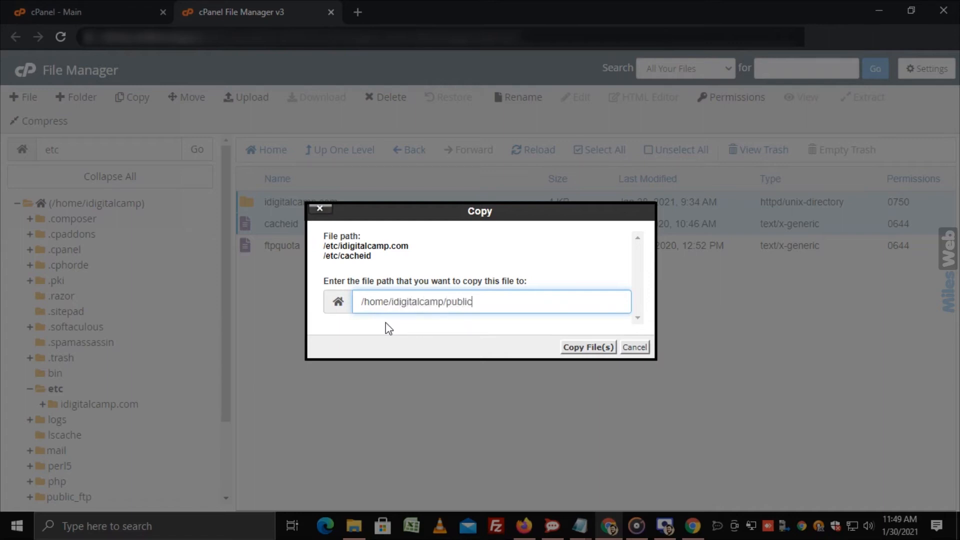
{"action": "type", "text": "_"}
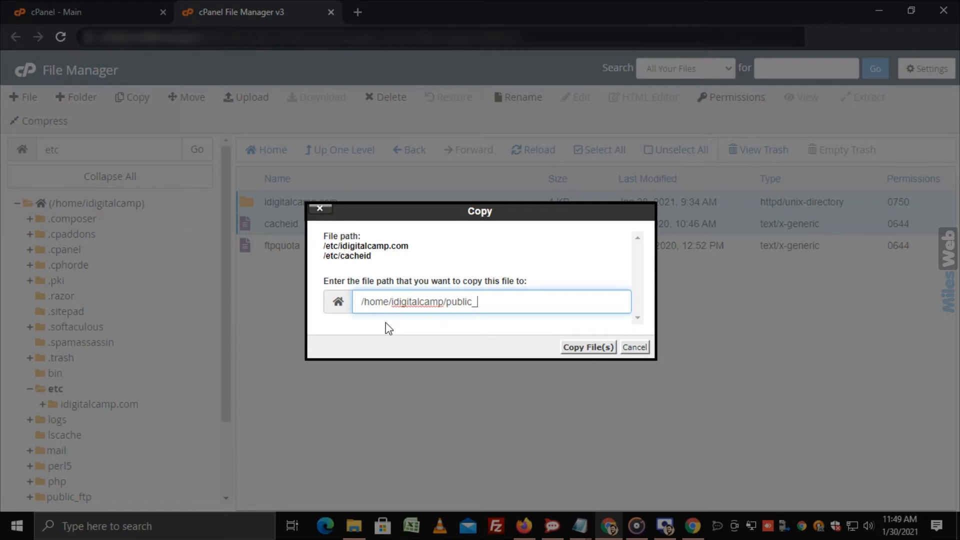
{"action": "type", "text": "html"}
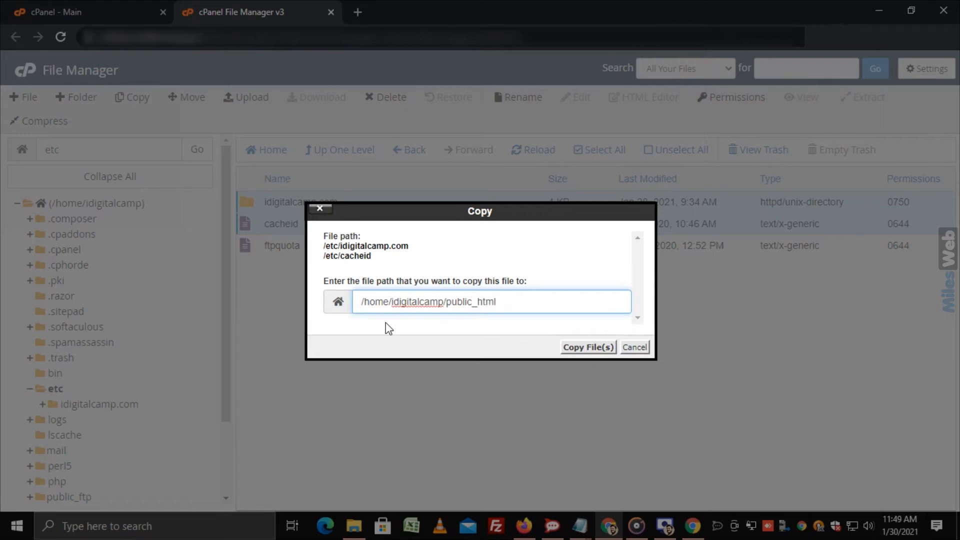
{"action": "type", "text": "/te"}
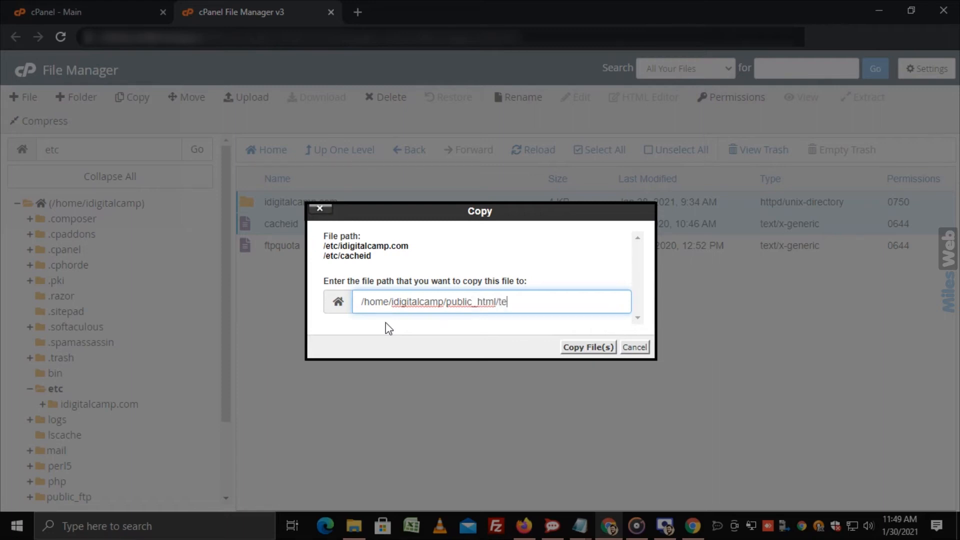
{"action": "type", "text": "mpora"}
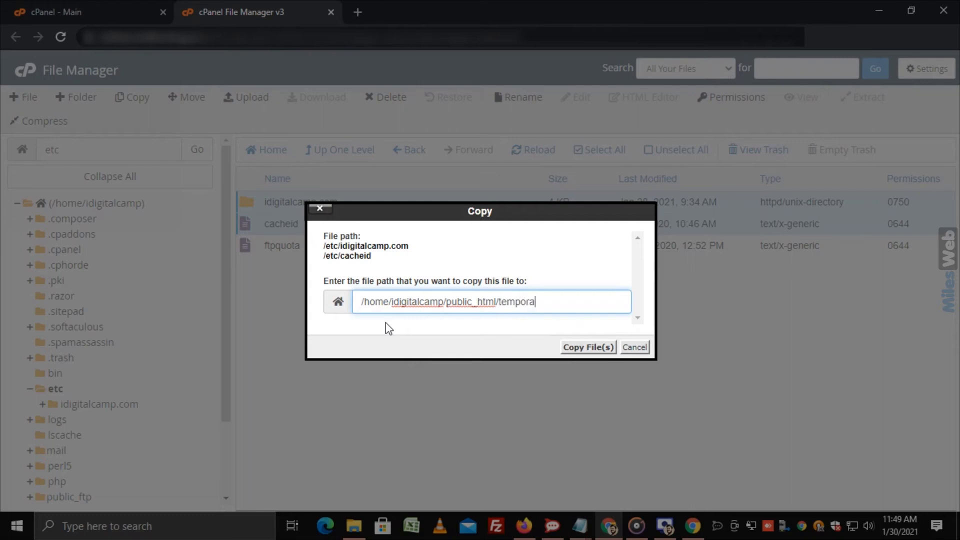
{"action": "type", "text": "ry"}
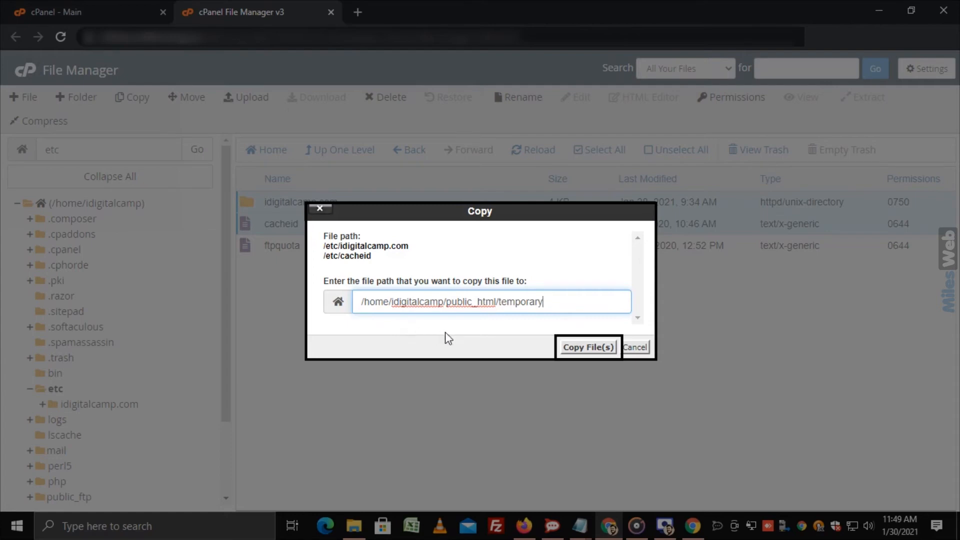
- Confirm Copy File(s), then open public_html to see the temporary folder
{"action": "left_click", "coordinate": [588, 347]}
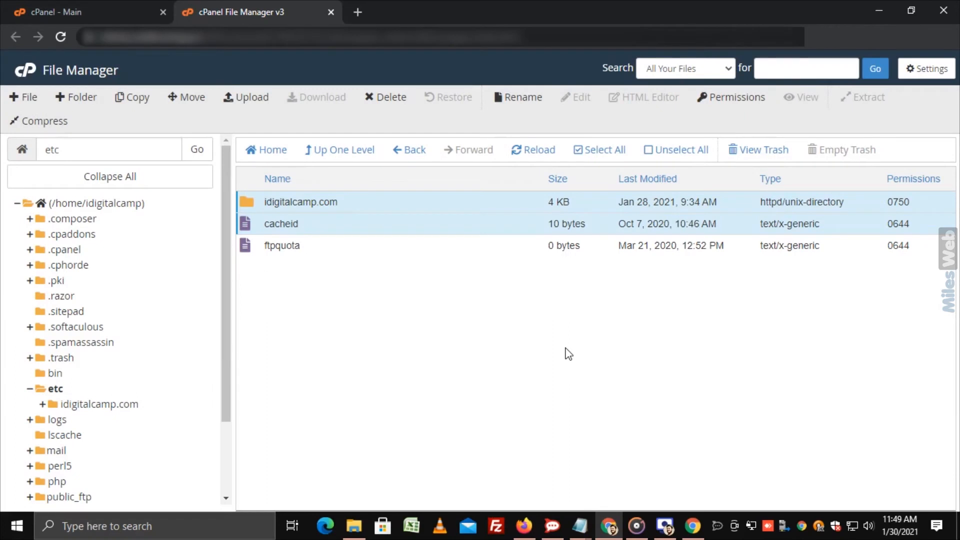
{"action": "mouse_move", "coordinate": [409, 376]}
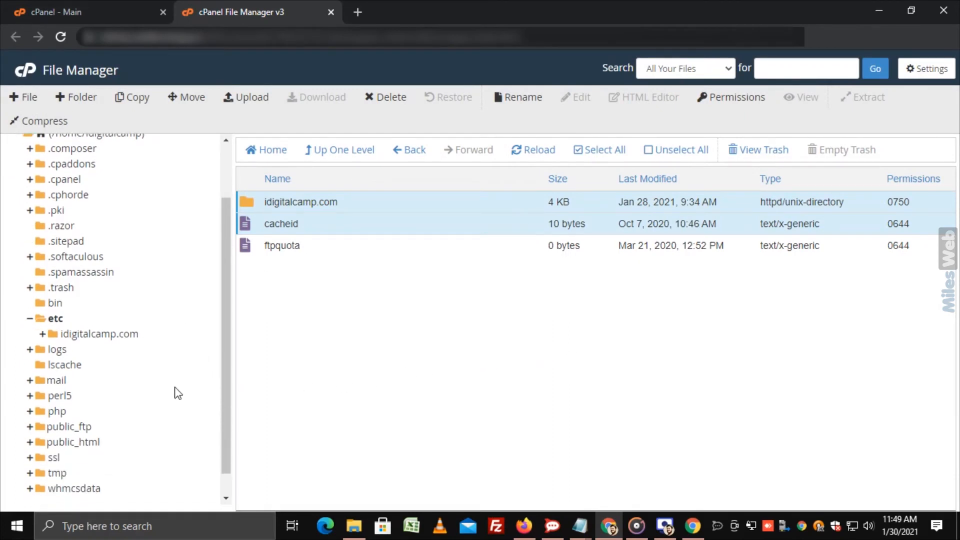
{"action": "left_click", "coordinate": [76, 442]}
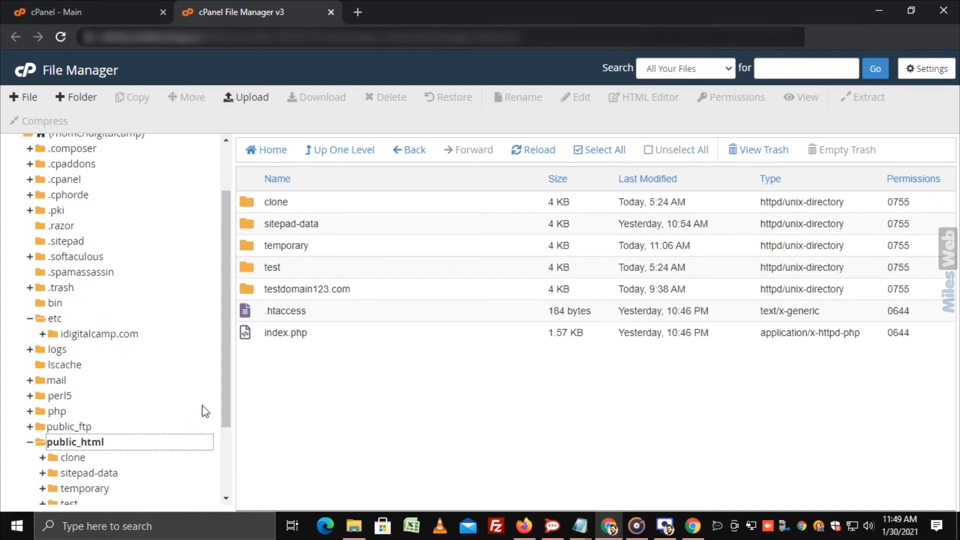